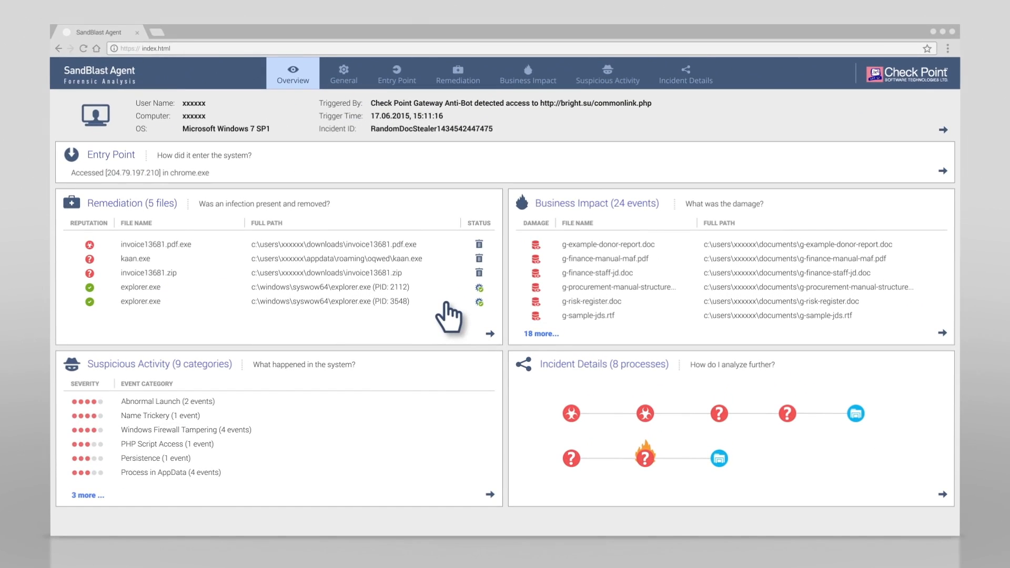
{"action": "mouse_move", "coordinate": [293, 376]}
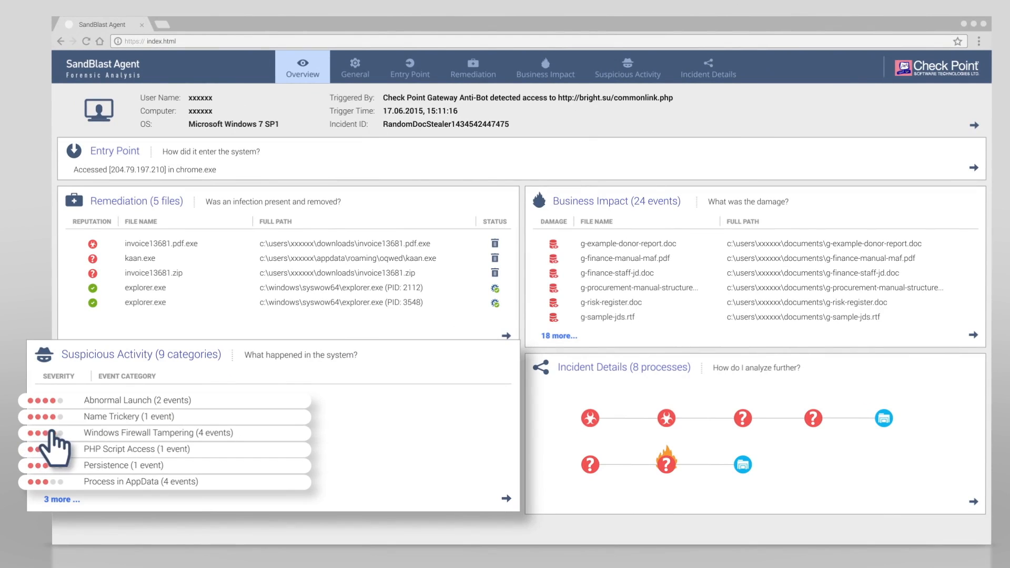
{"action": "mouse_move", "coordinate": [72, 444]}
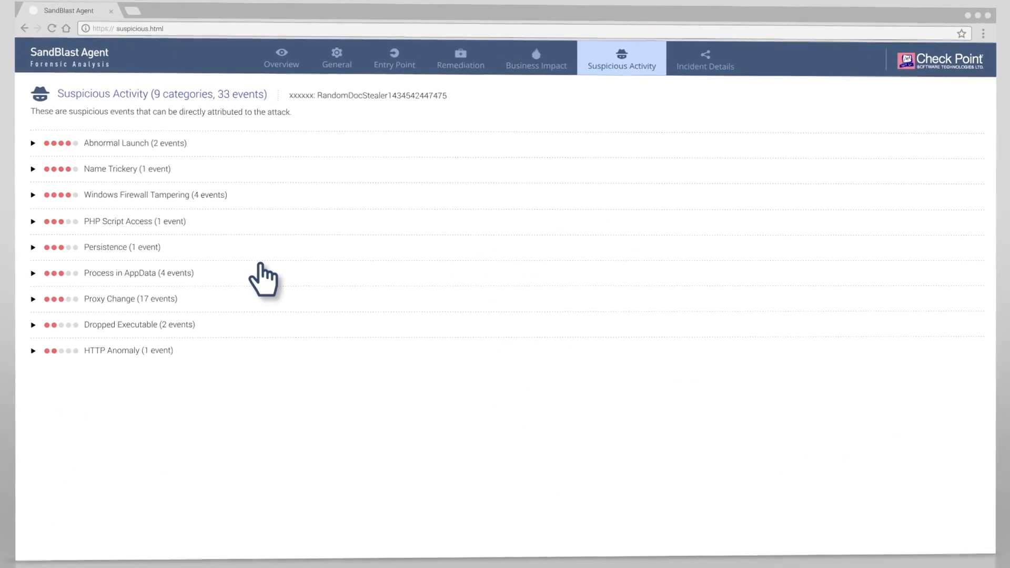
{"action": "mouse_move", "coordinate": [103, 206]}
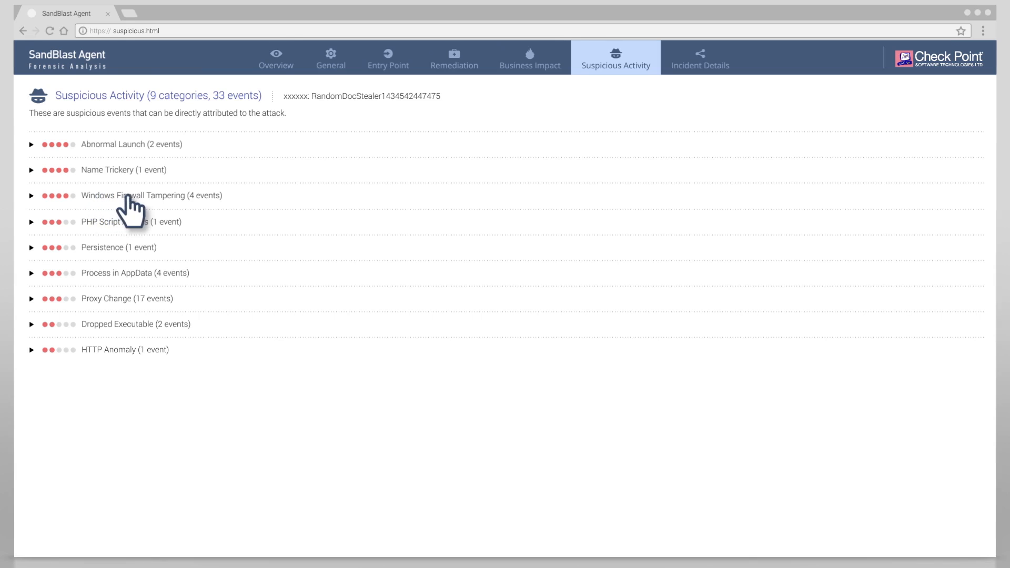
{"action": "mouse_move", "coordinate": [183, 209]}
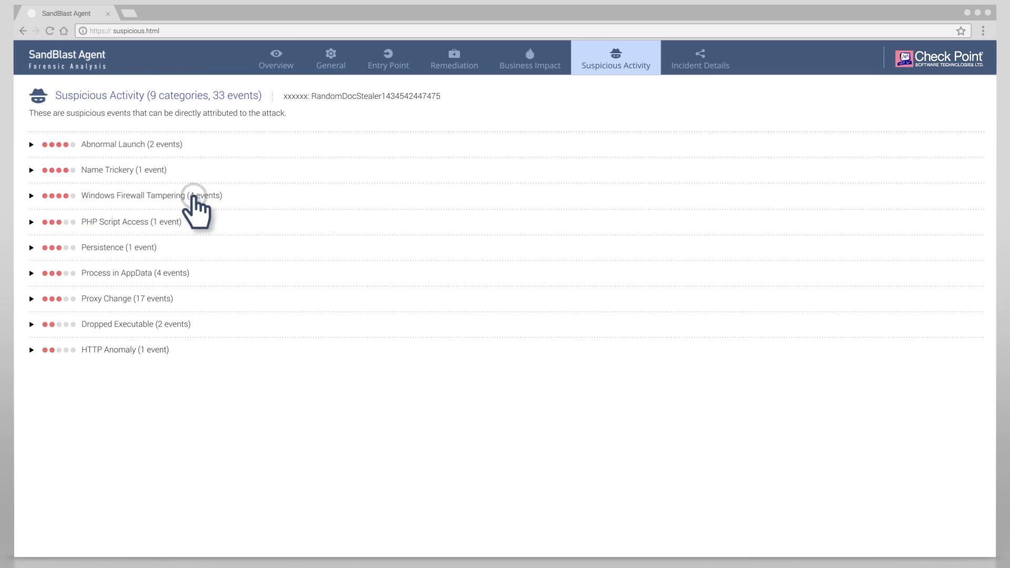
Step: Expand Windows Firewall Tampering to inspect its four registry events, then return to the overview
{"action": "left_click", "coordinate": [136, 195]}
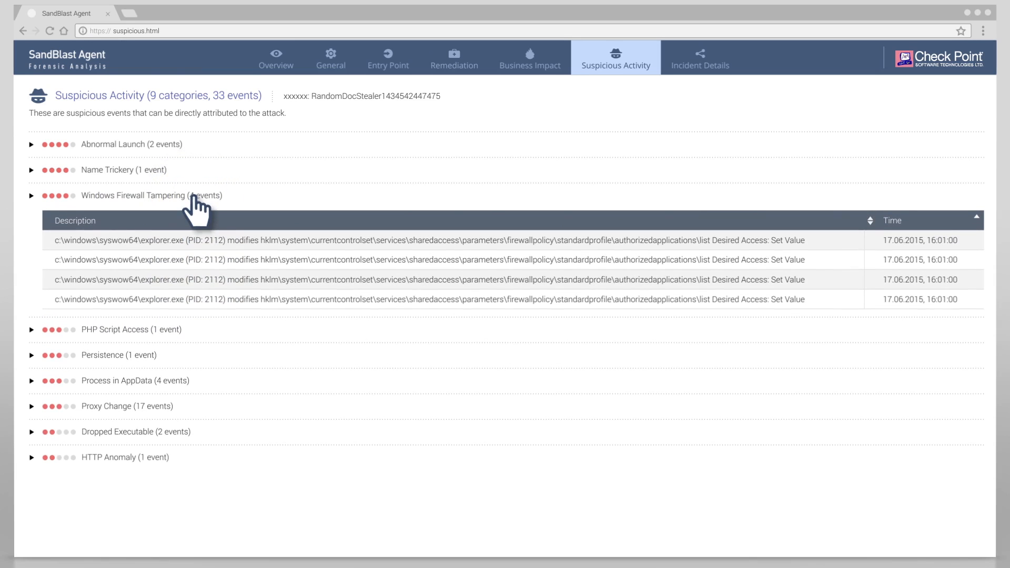
{"action": "mouse_move", "coordinate": [264, 267]}
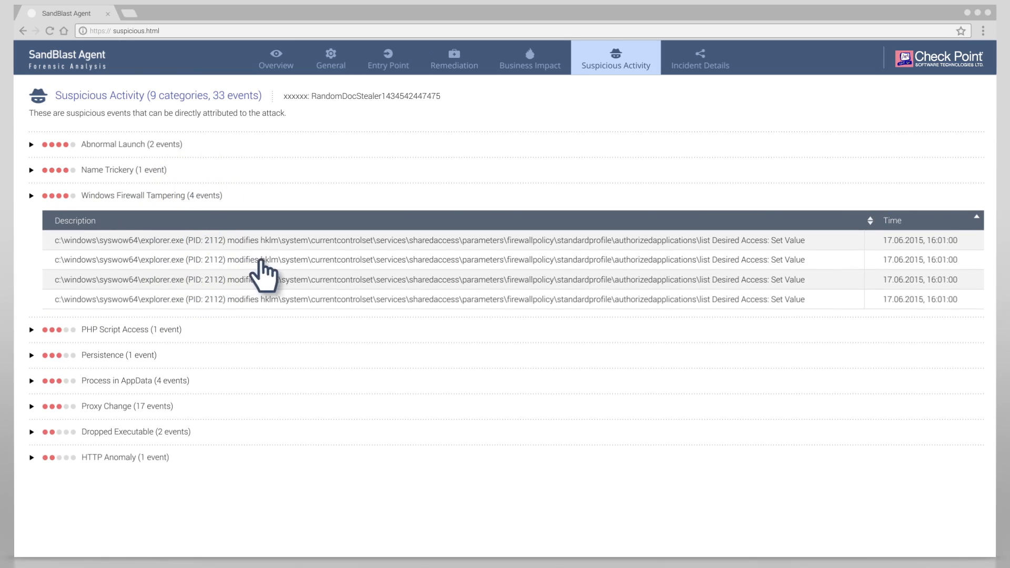
{"action": "mouse_move", "coordinate": [393, 271]}
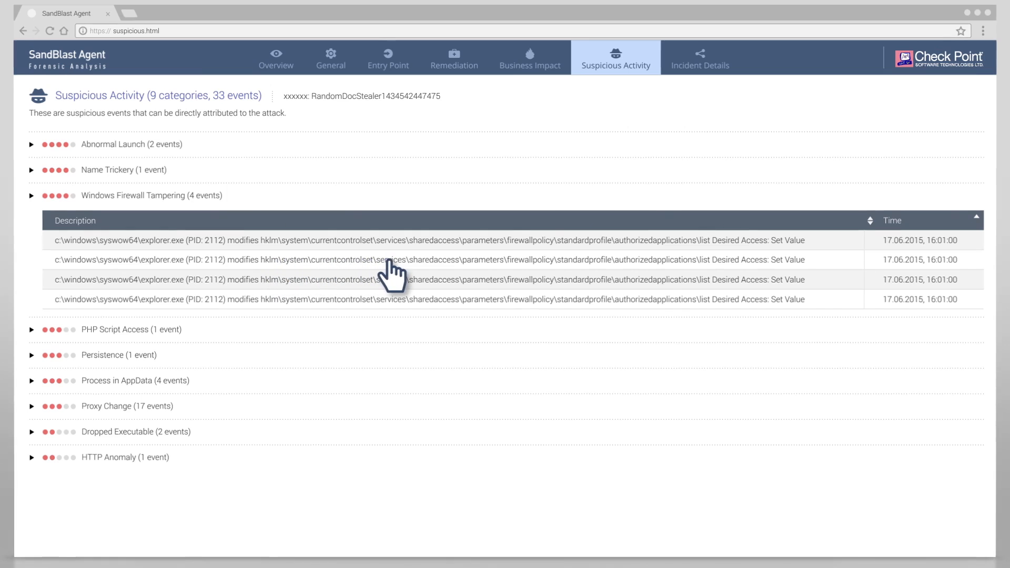
{"action": "left_click", "coordinate": [291, 58]}
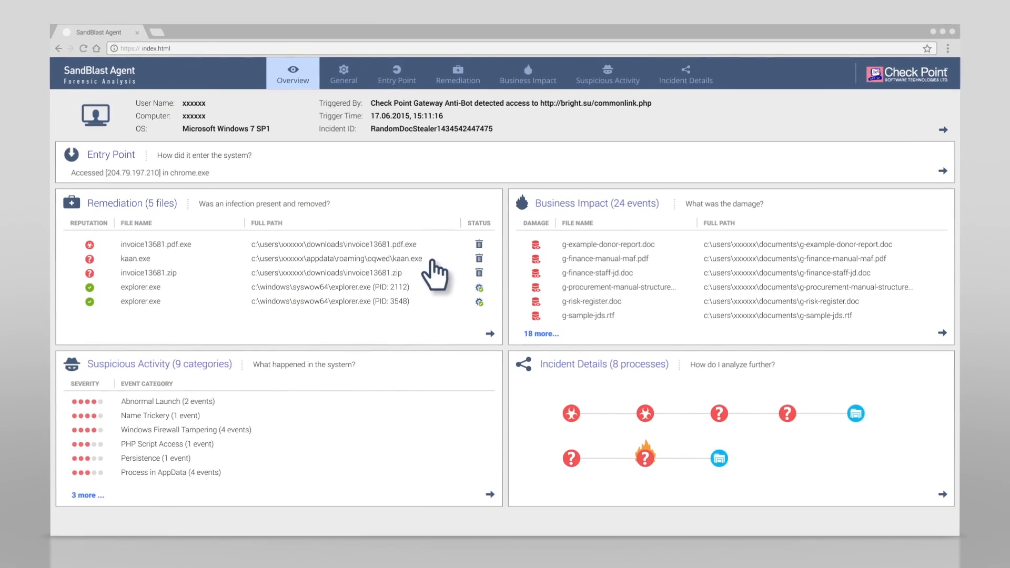
{"action": "mouse_move", "coordinate": [580, 266]}
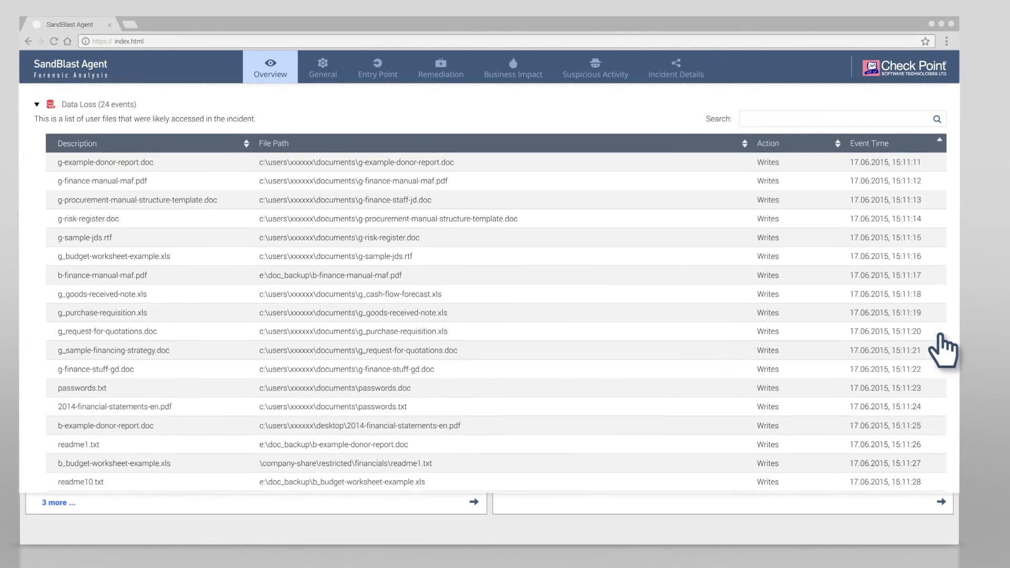
Step: Filter the 24 Data Loss events to the three files matching 'finance', then return to the overview
{"action": "type", "text": "finance"}
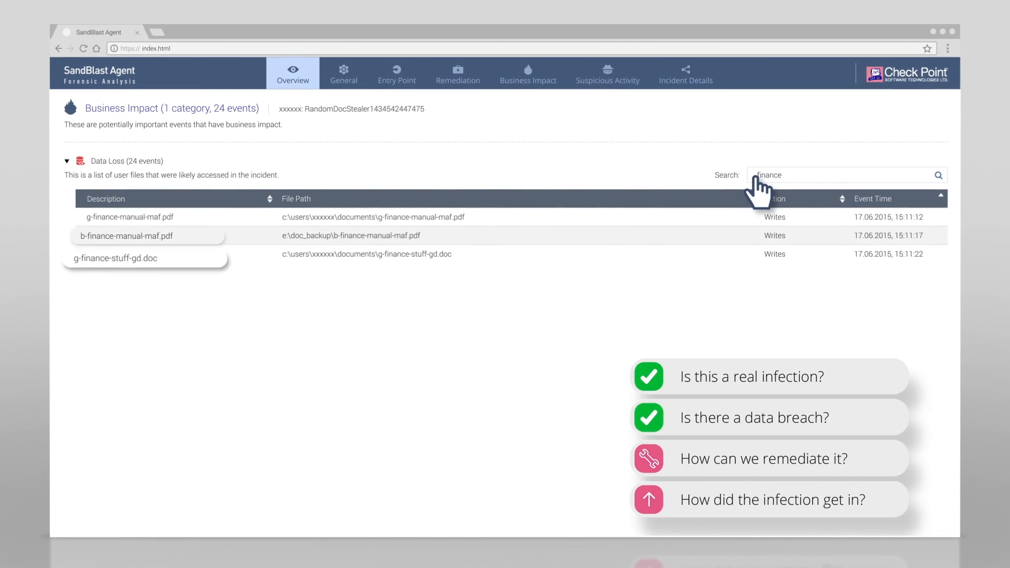
{"action": "left_click", "coordinate": [294, 73]}
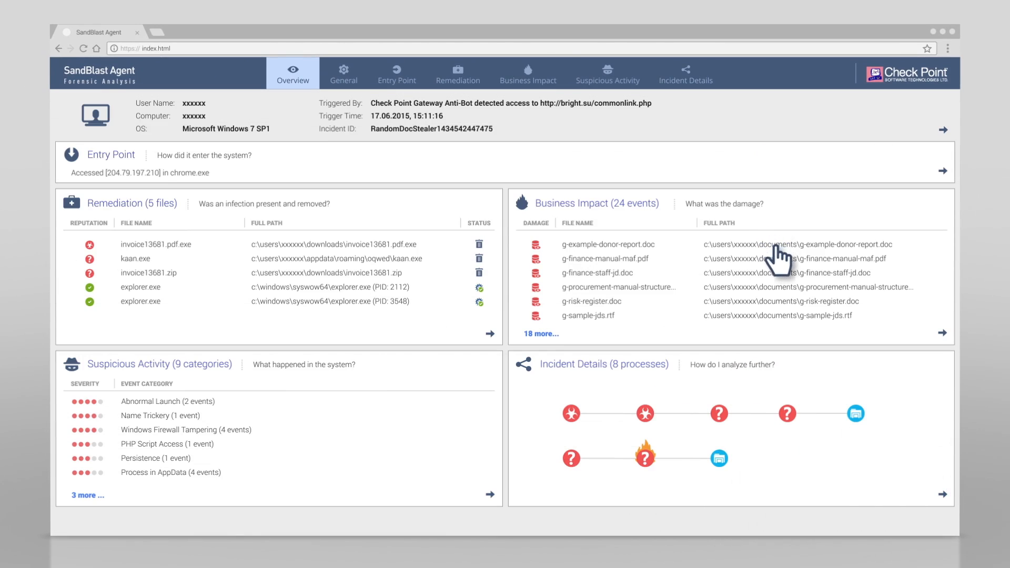
{"action": "mouse_move", "coordinate": [335, 271]}
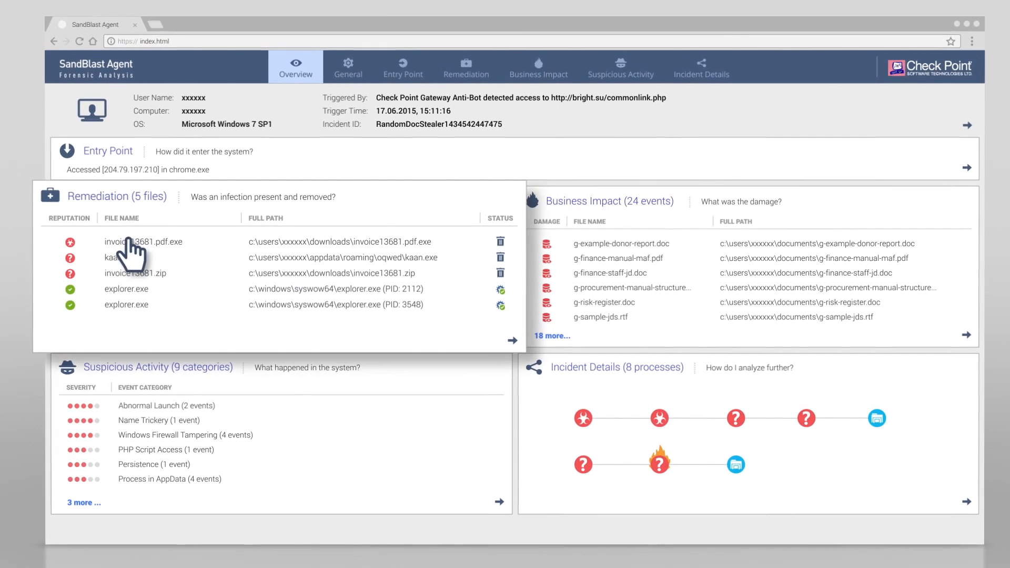
{"action": "mouse_move", "coordinate": [242, 260]}
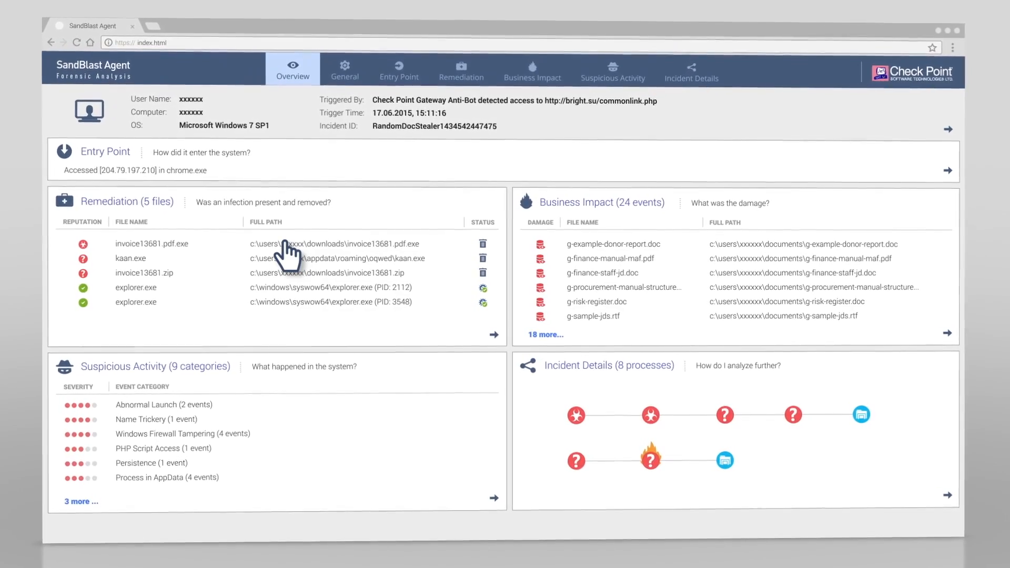
Step: Review the Entry Point Complete timeline from invoice13681.zip to explorer starting invoice13681.pdf.exe
{"action": "left_click", "coordinate": [400, 70]}
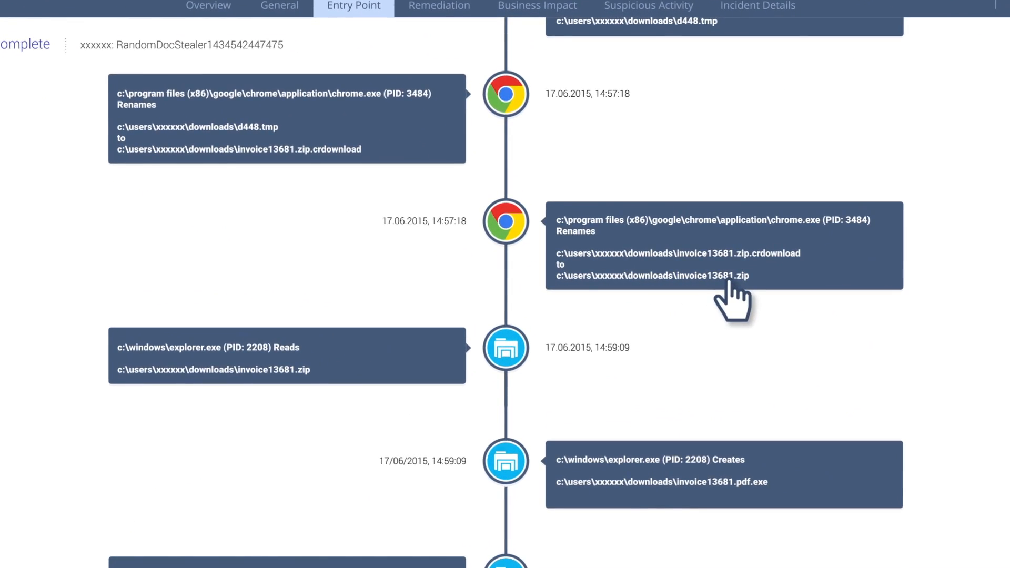
{"action": "scroll", "scroll_direction": "down", "scroll_amount": 3}
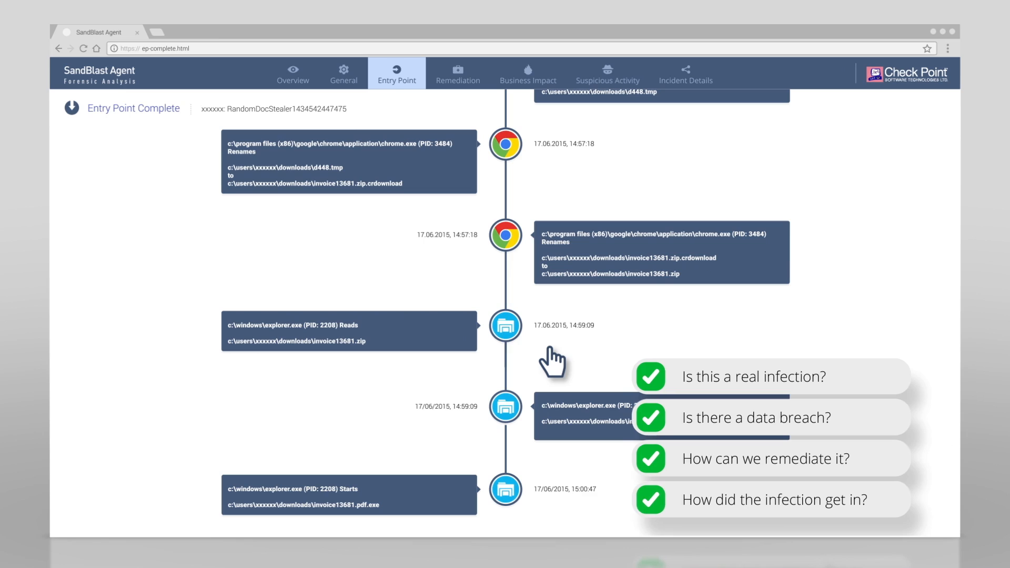
{"action": "left_click", "coordinate": [291, 70]}
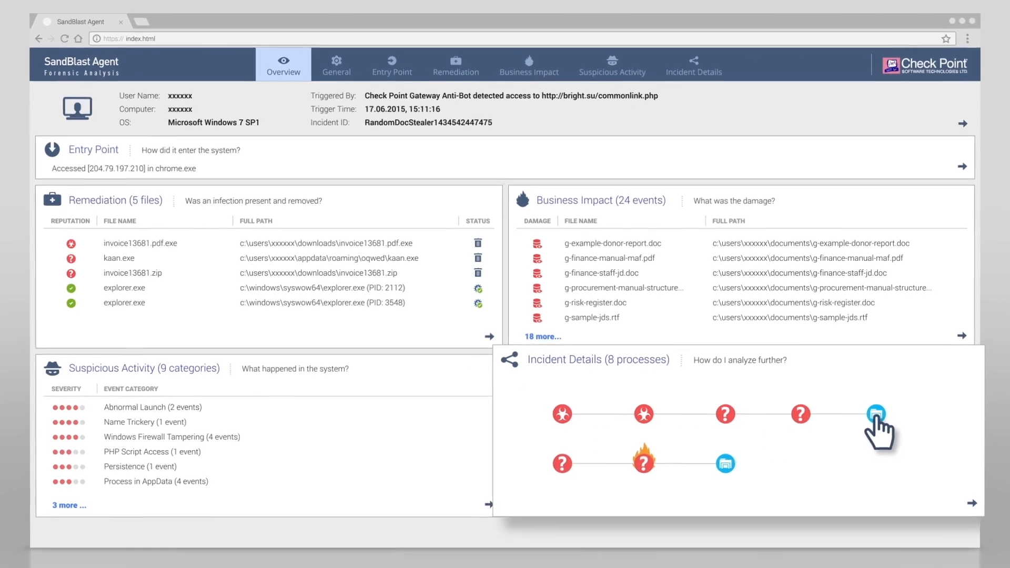
Step: Show the Tree View graph from invoice13681.pdf.exe through kaan.exe to explorer.exe
{"action": "left_click", "coordinate": [876, 413]}
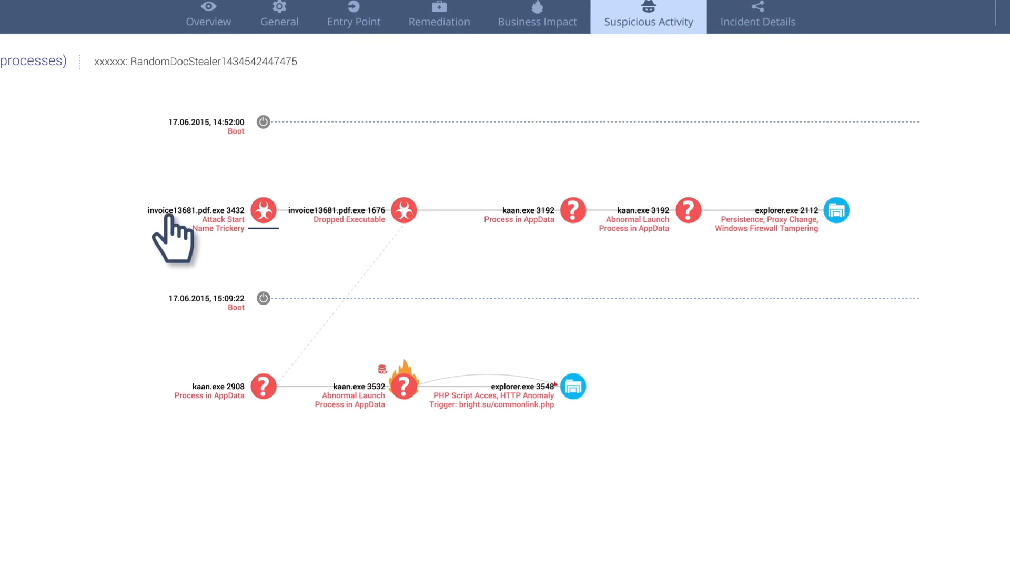
{"action": "mouse_move", "coordinate": [306, 303]}
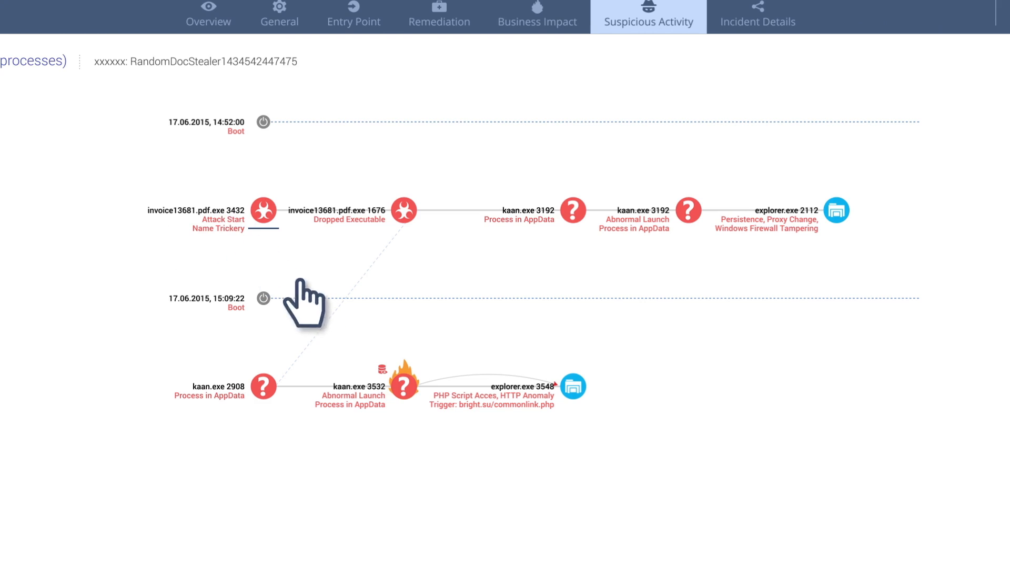
{"action": "mouse_move", "coordinate": [506, 428]}
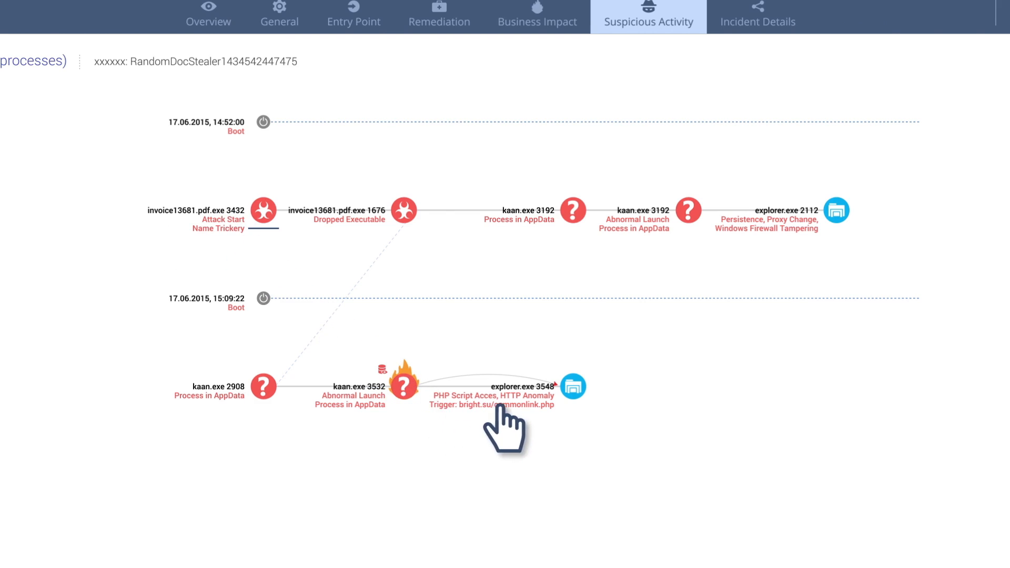
{"action": "mouse_move", "coordinate": [547, 425]}
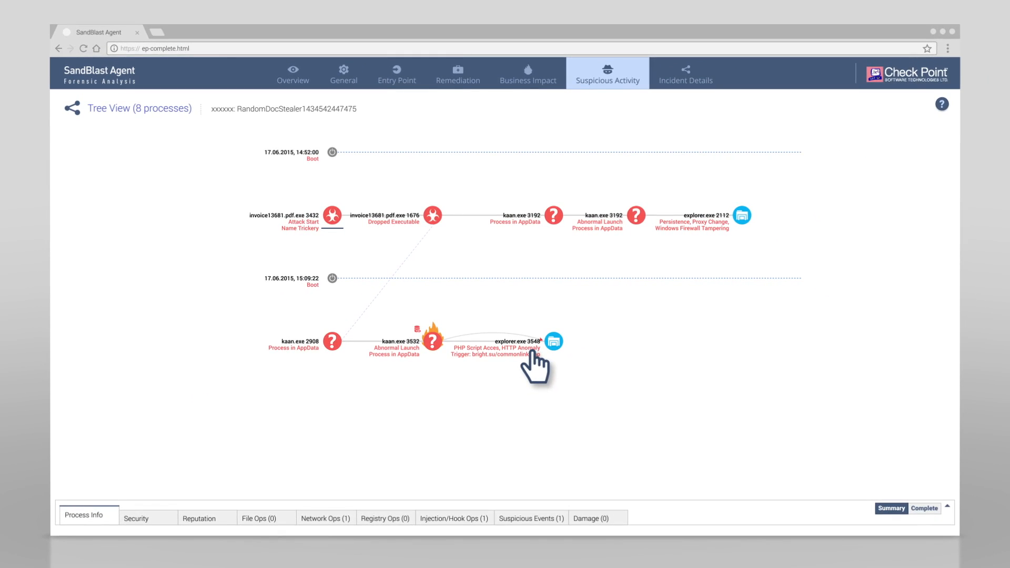
Step: Select explorer.exe 3548 and expand its Persistence event: a Run registry key launching kaan.exe
{"action": "left_click", "coordinate": [427, 214]}
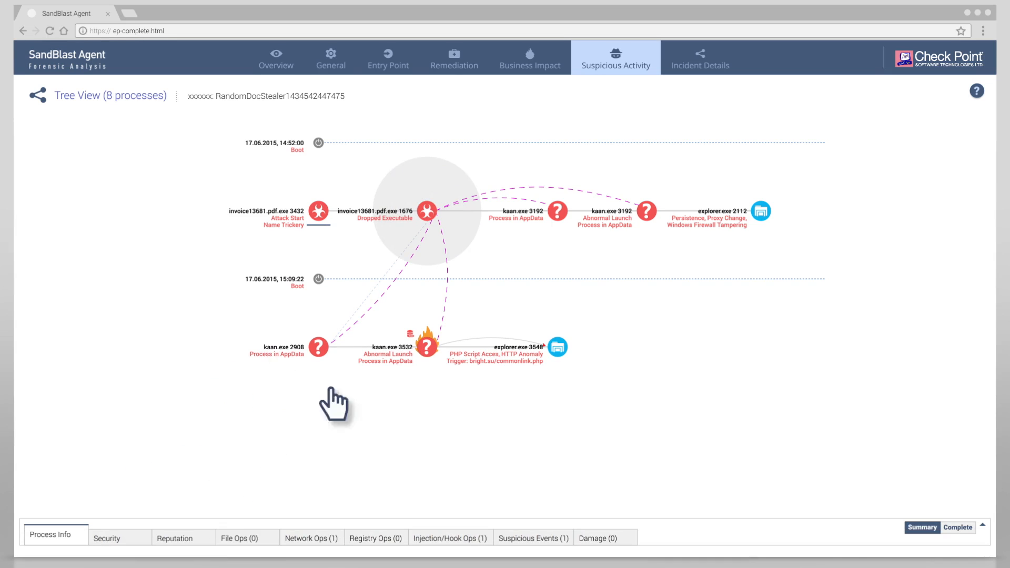
{"action": "left_click", "coordinate": [760, 212]}
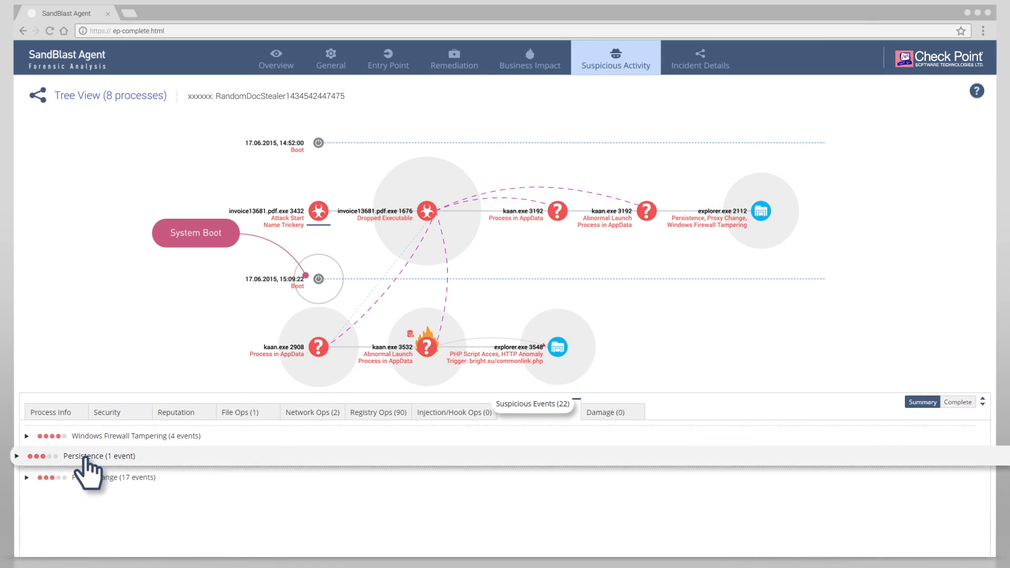
{"action": "left_click", "coordinate": [81, 455]}
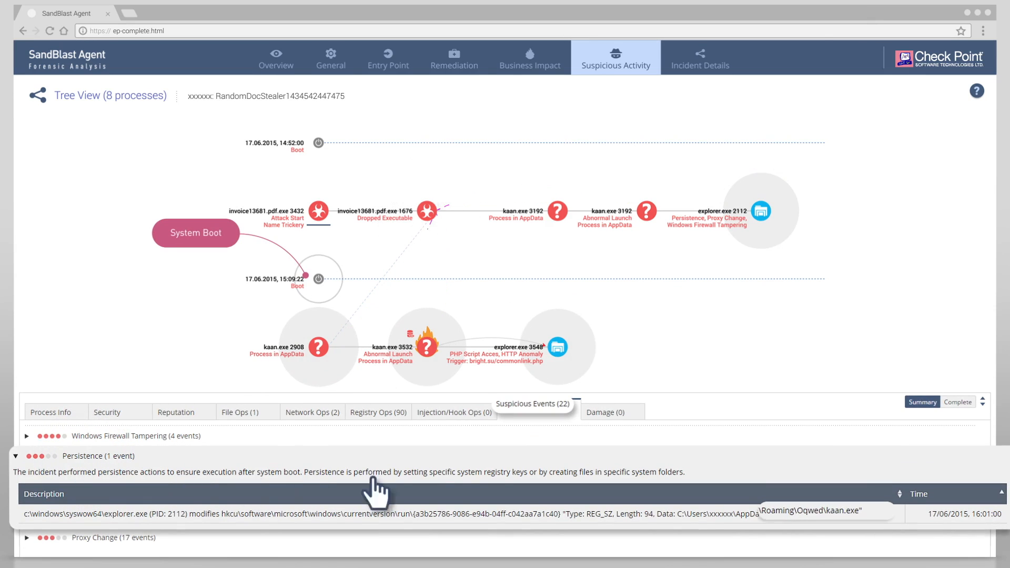
{"action": "mouse_move", "coordinate": [837, 522]}
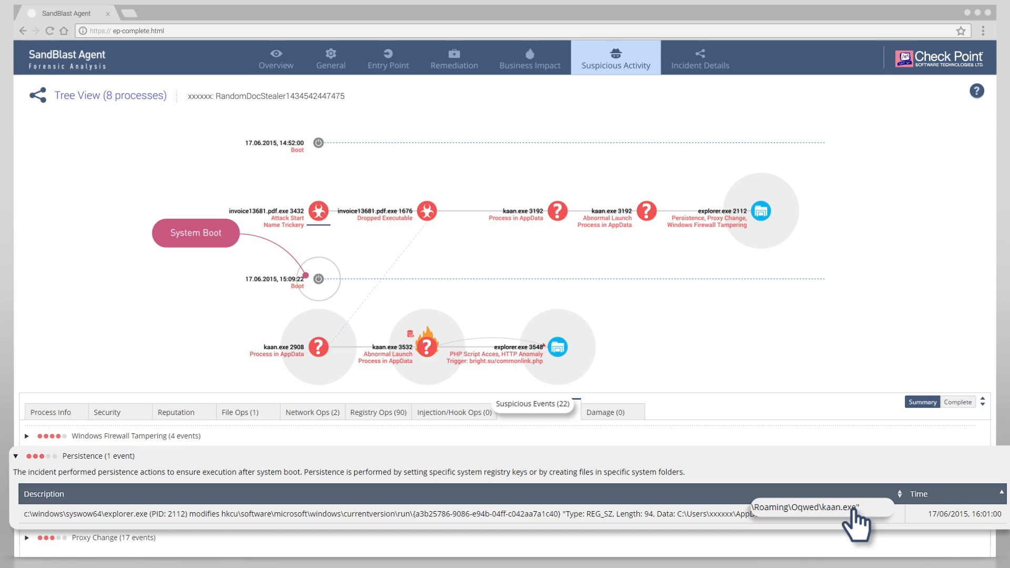
Step: List the four kaan.exe injection operations into explorer.exe (PID 2112)
{"action": "left_click", "coordinate": [646, 211]}
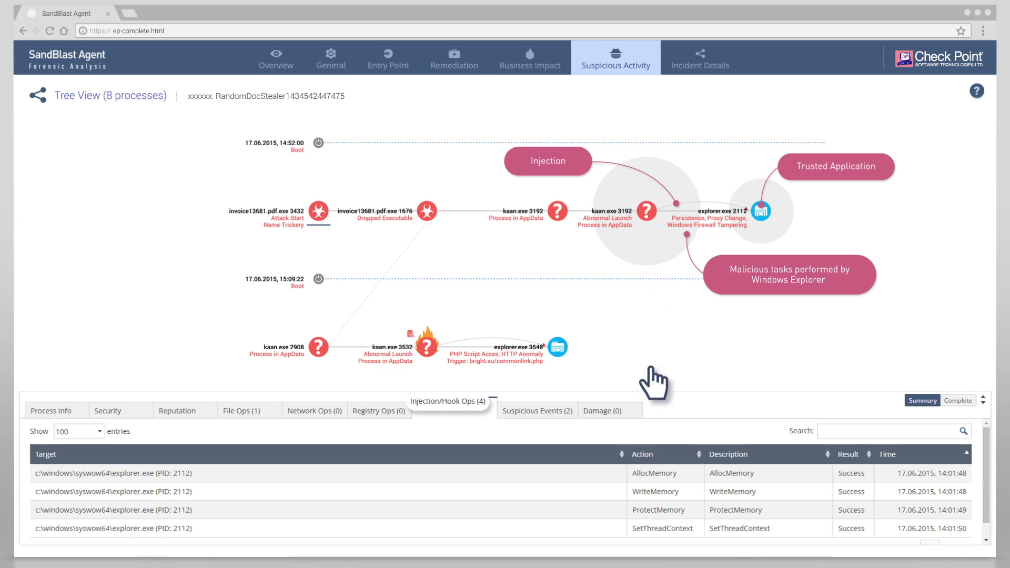
{"action": "mouse_move", "coordinate": [664, 503]}
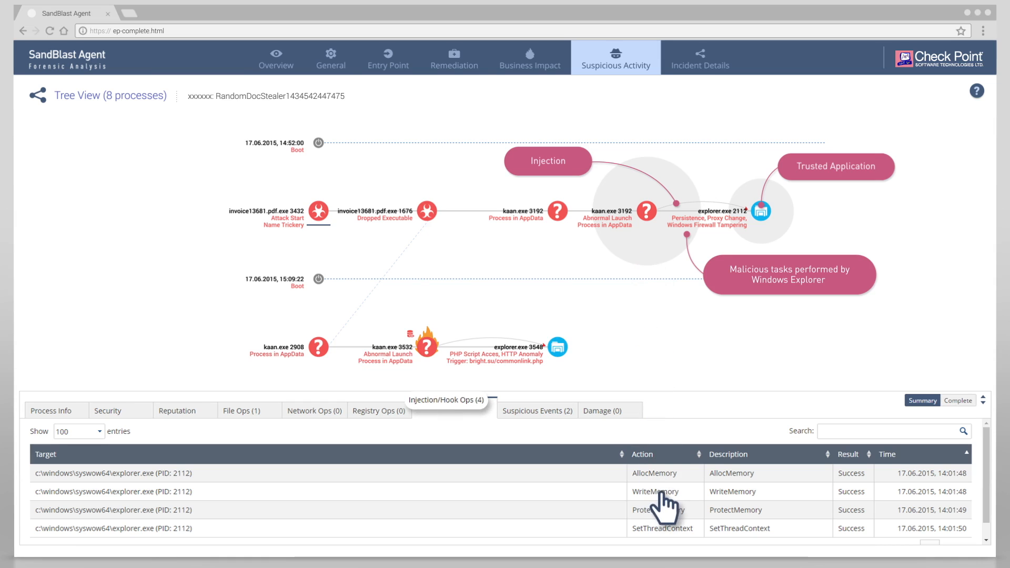
{"action": "mouse_move", "coordinate": [759, 505]}
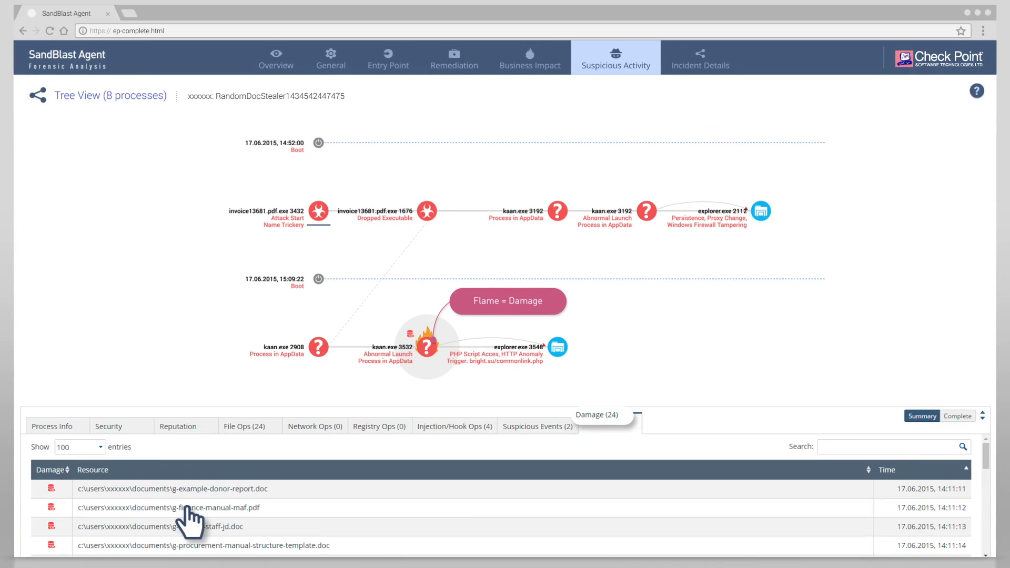
Step: Go back to the incident overview and scroll to its top
{"action": "left_click", "coordinate": [289, 57]}
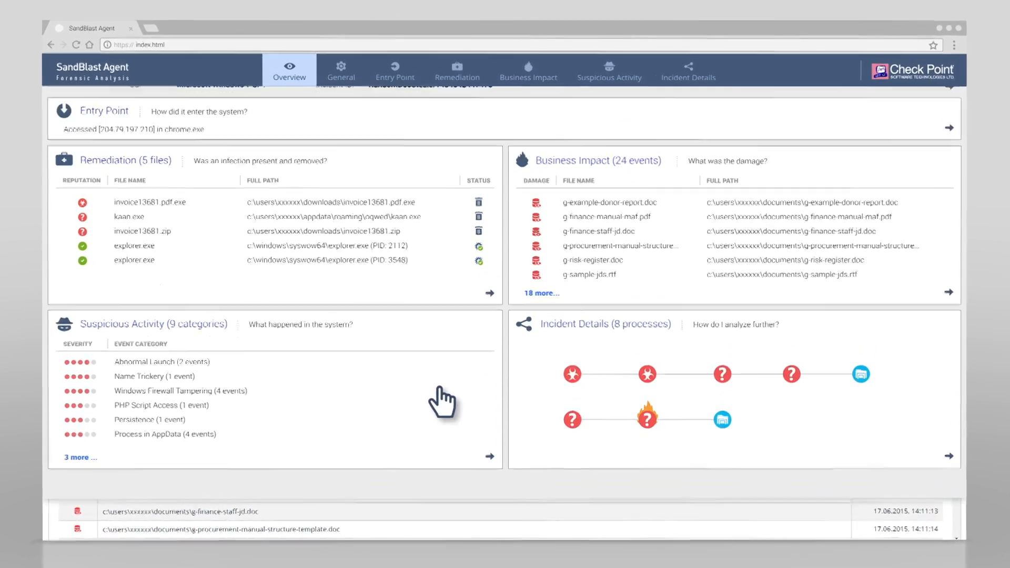
{"action": "scroll", "scroll_direction": "up", "scroll_amount": 3}
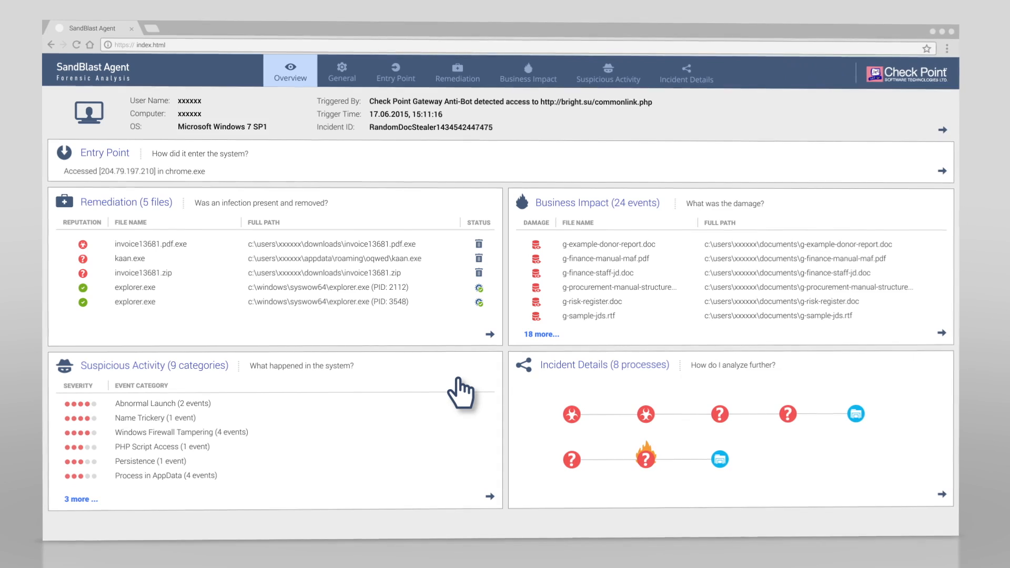